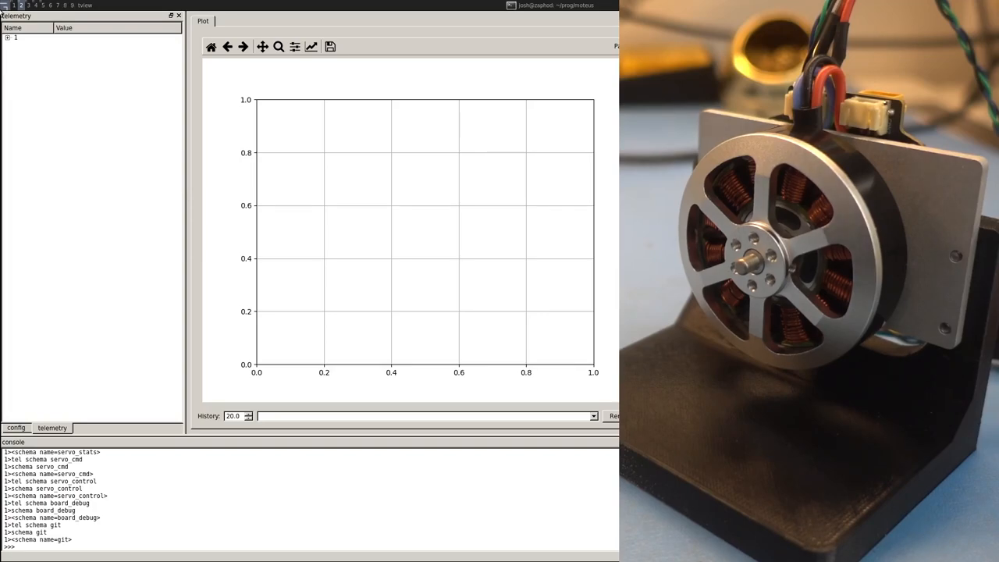
# Expand the telemetry root and the servo_stats channel to stream their live values
pyautogui.click(6, 38)
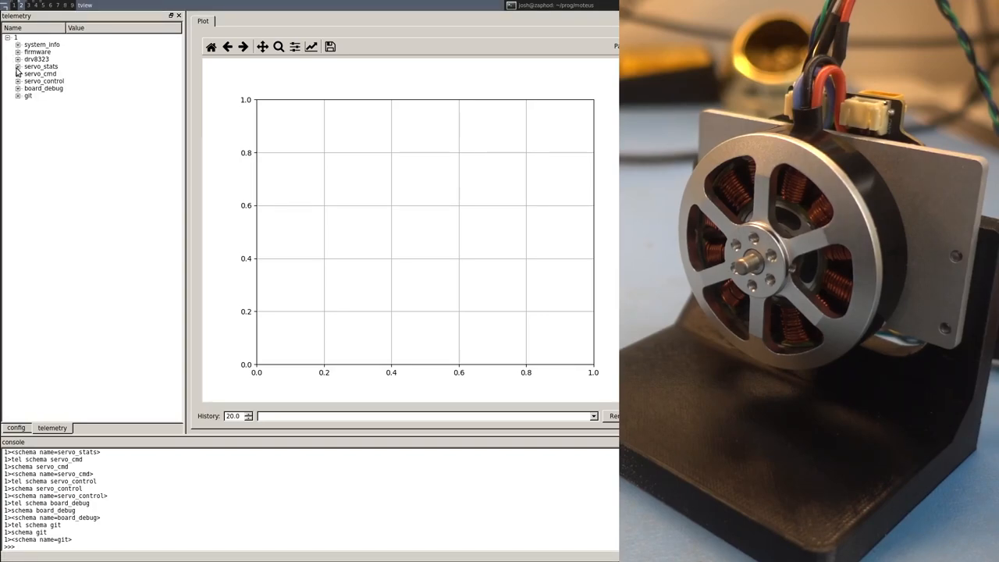
pyautogui.click(19, 66)
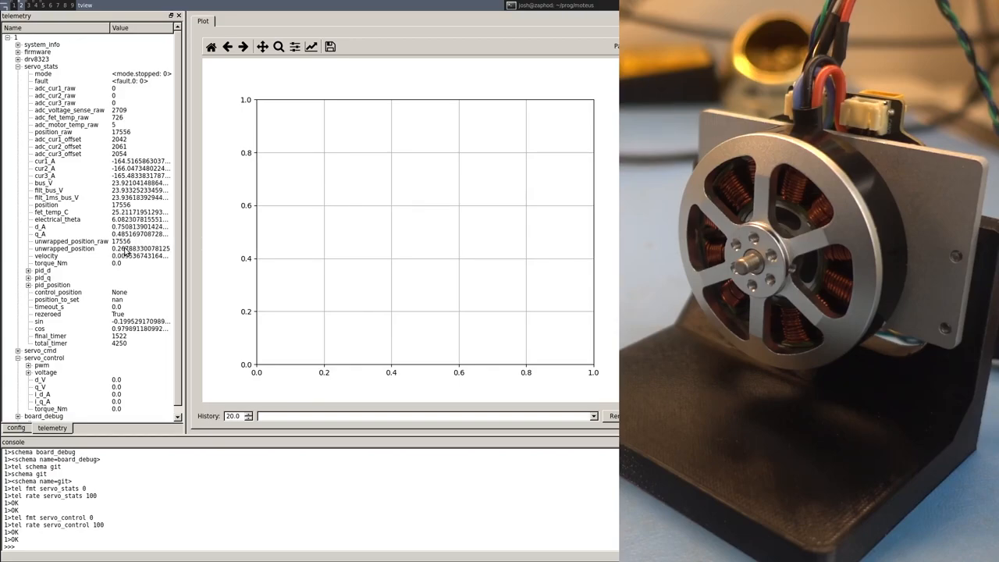
# Expand servo_cmd to plot its bounds and begin the 'd within' console command
pyautogui.click(64, 248)
pyautogui.write('d withi')
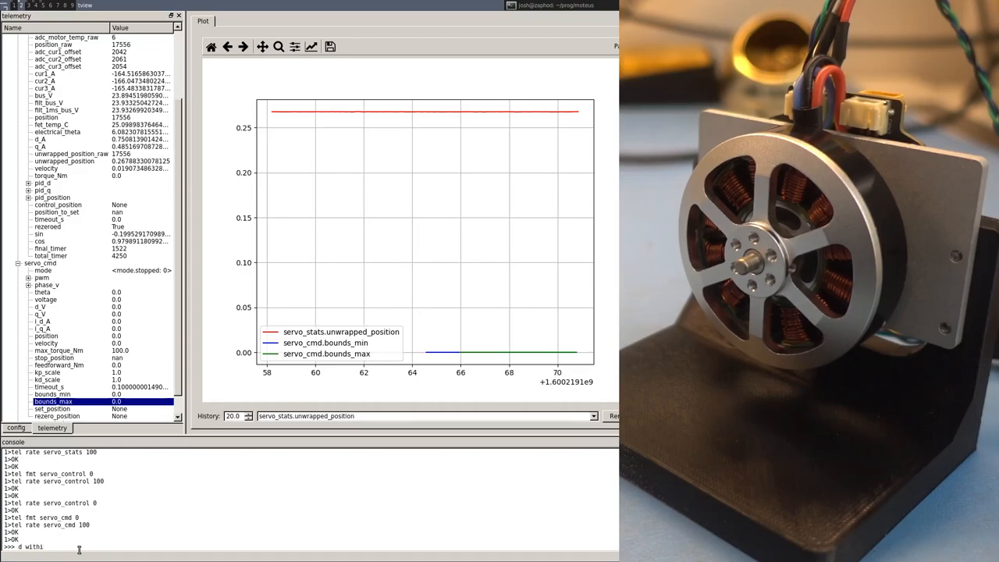
pyautogui.write('" "')
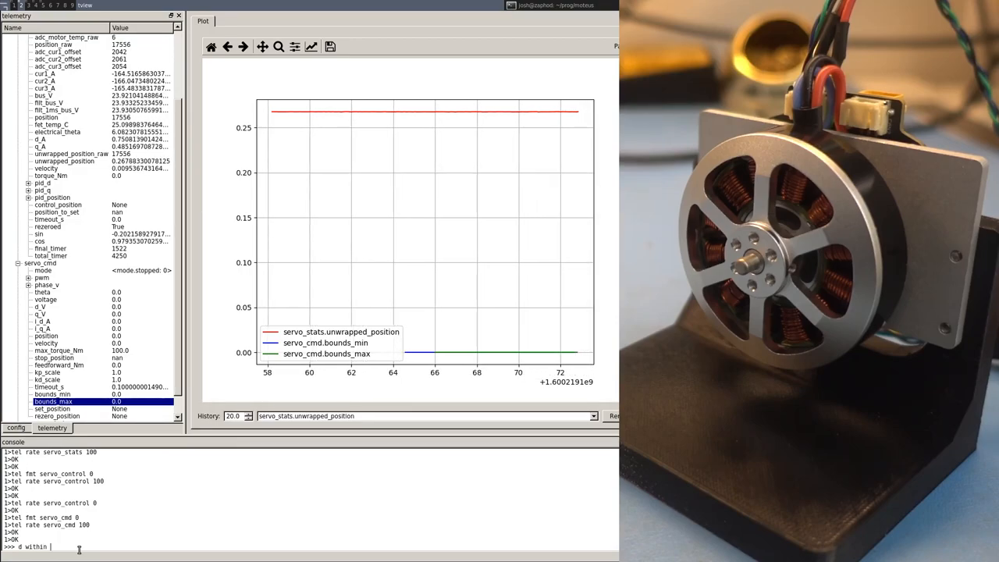